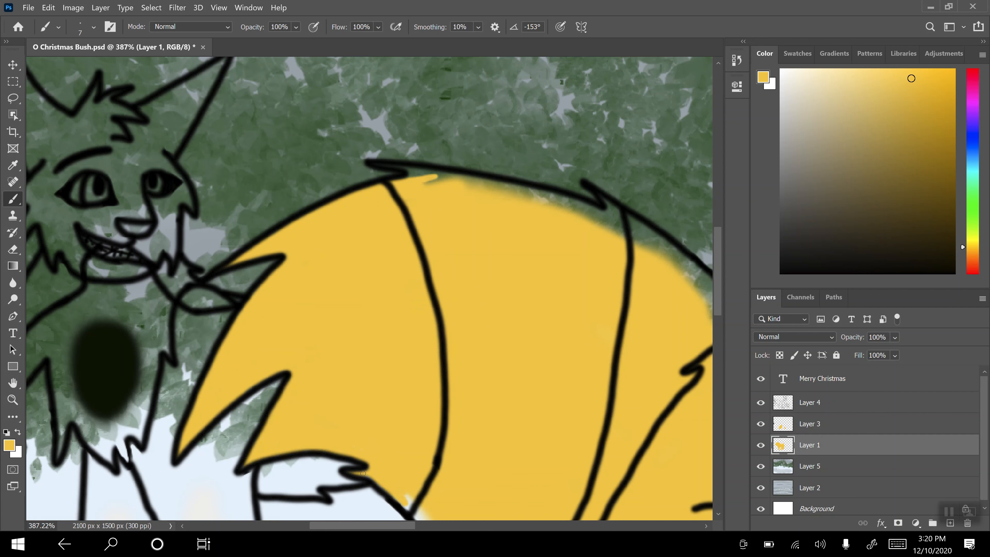
# - Paint the yellow base fill over the large cat's tail and head up to the ears
pyautogui.scroll(3)
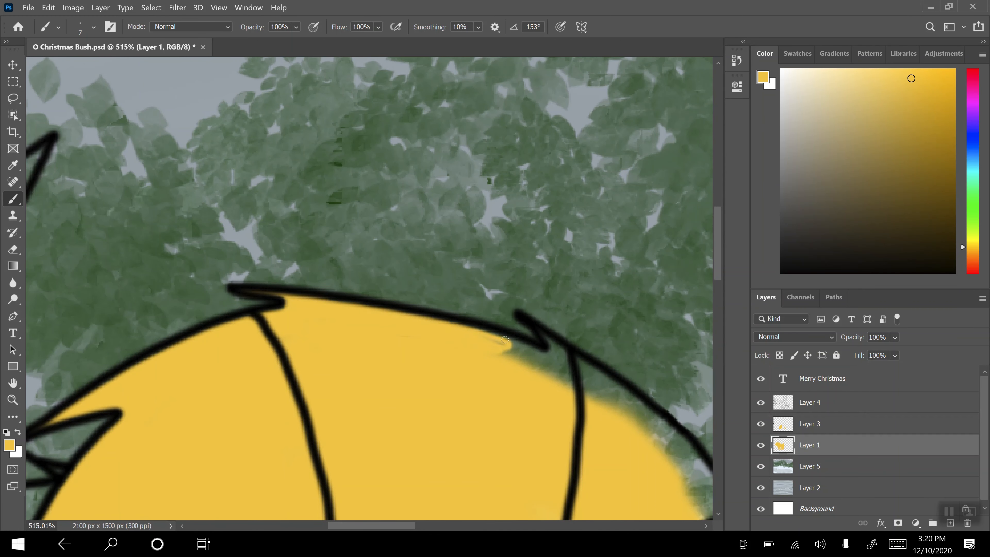
pyautogui.click(808, 402)
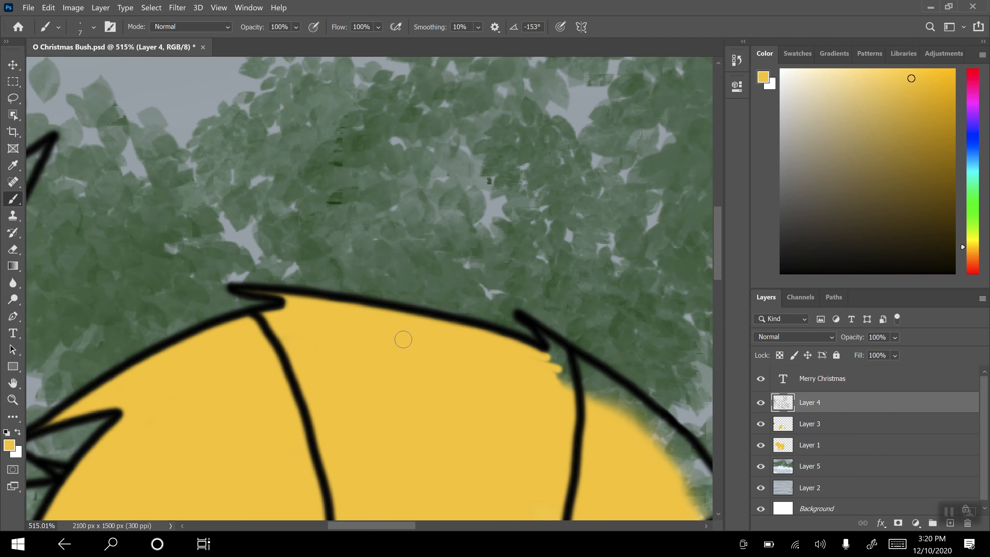
pyautogui.click(809, 444)
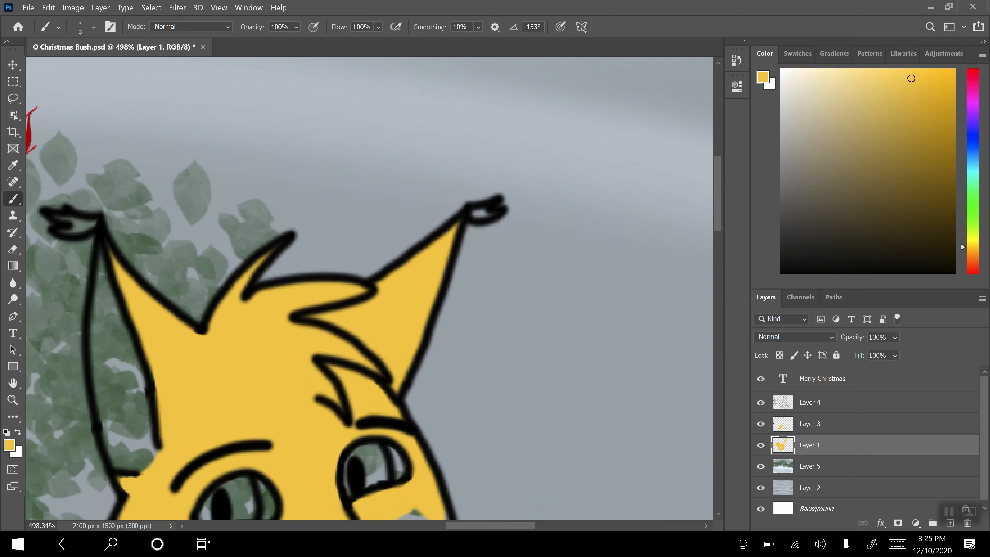
# - Brush darker gold shading along the large cat's neck and body fur over the yellow base
pyautogui.scroll(-3)
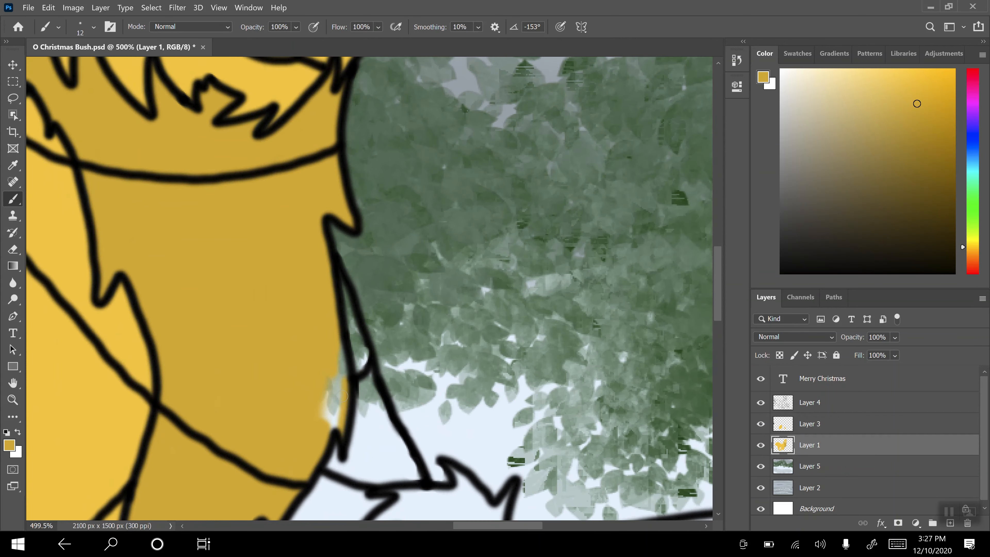
pyautogui.scroll(-3)
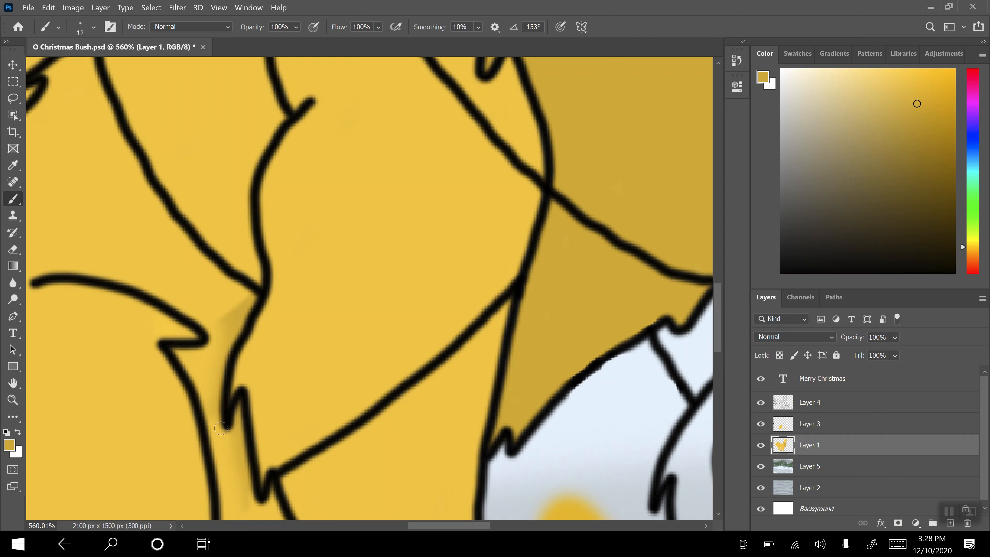
pyautogui.click(810, 423)
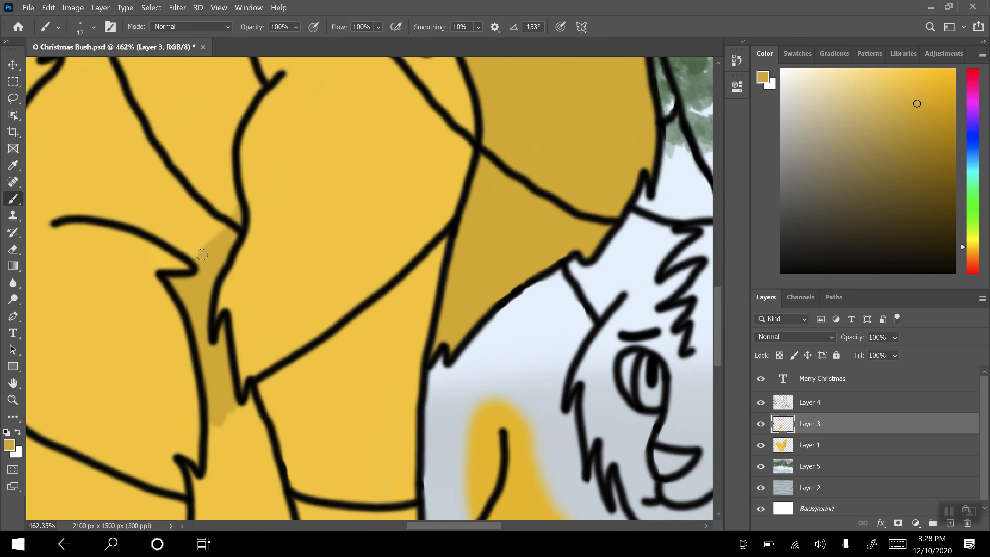
# - Paint the eyes amber and the inner ear pale pink, softening the painted edges with Blur
pyautogui.scroll(-3)
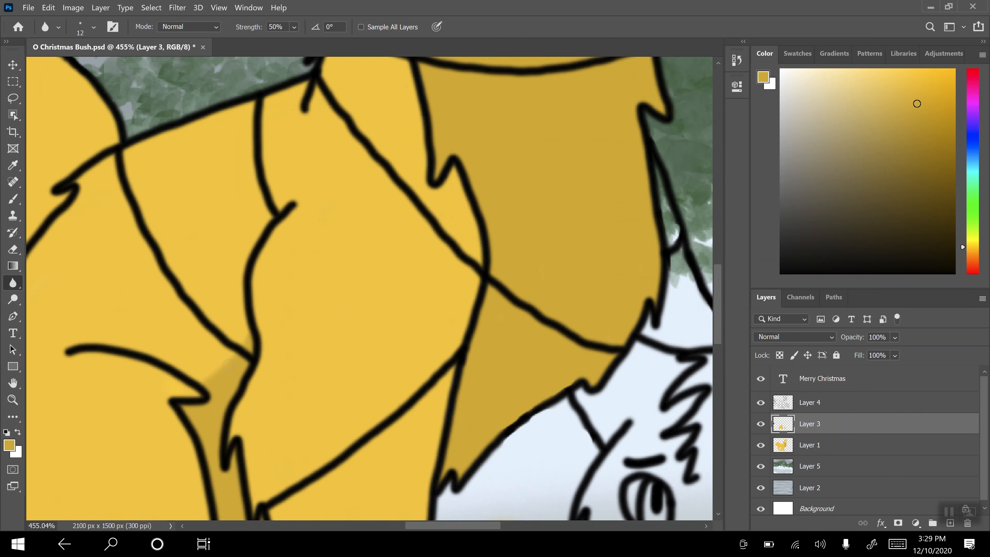
pyautogui.click(12, 198)
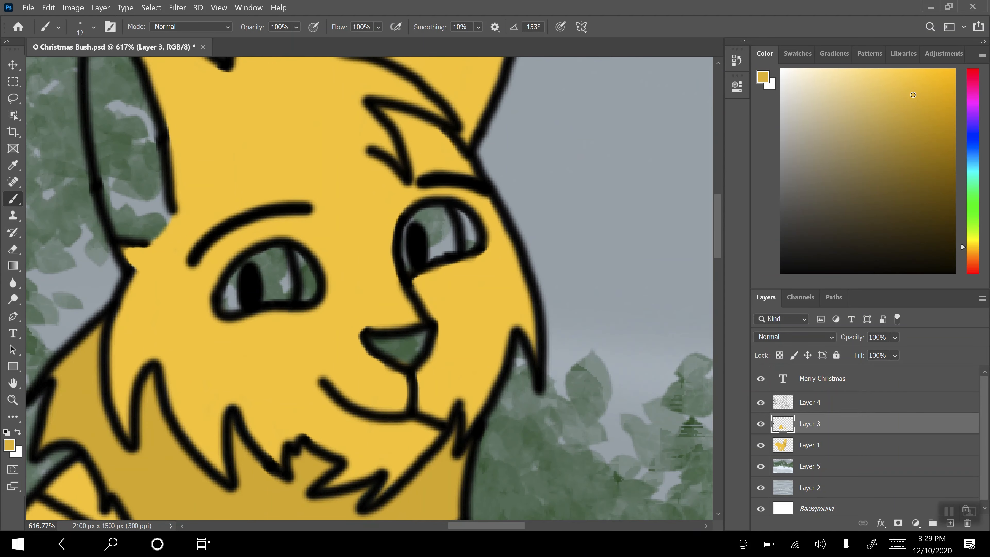
pyautogui.click(950, 88)
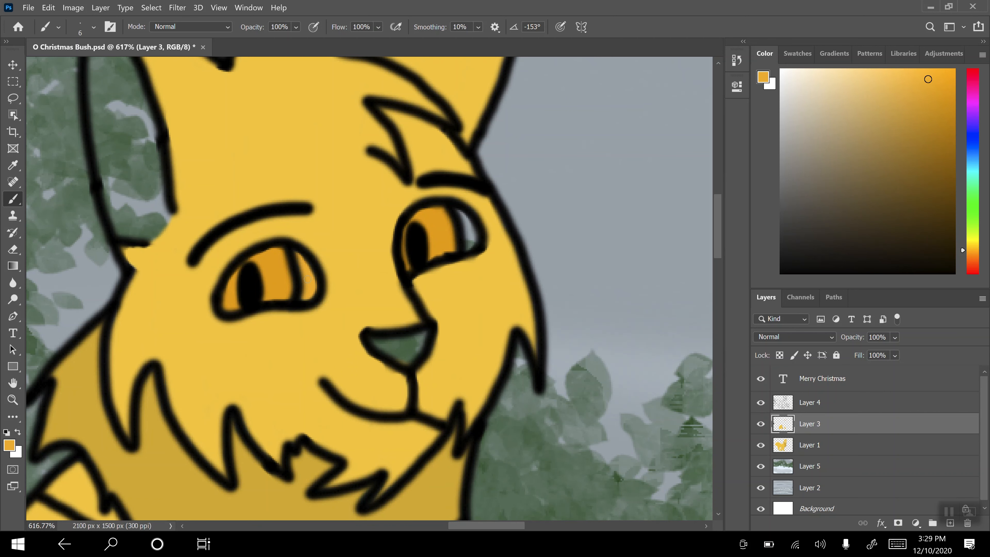
pyautogui.click(983, 82)
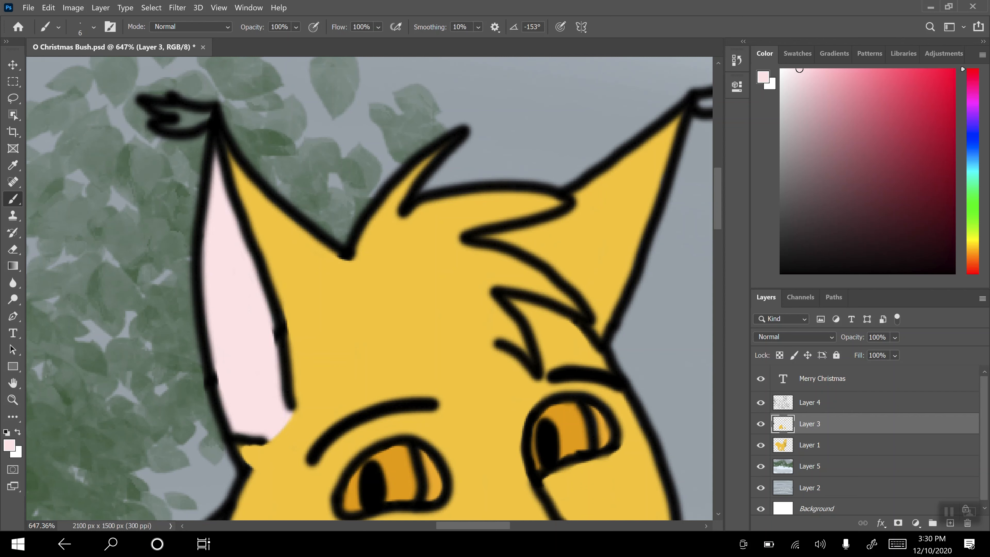
pyautogui.click(12, 283)
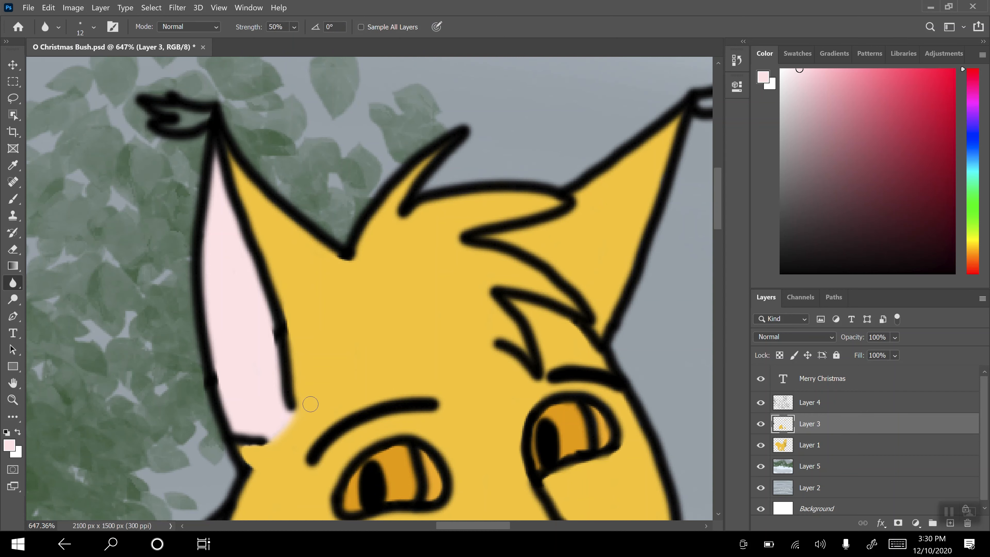
pyautogui.click(12, 198)
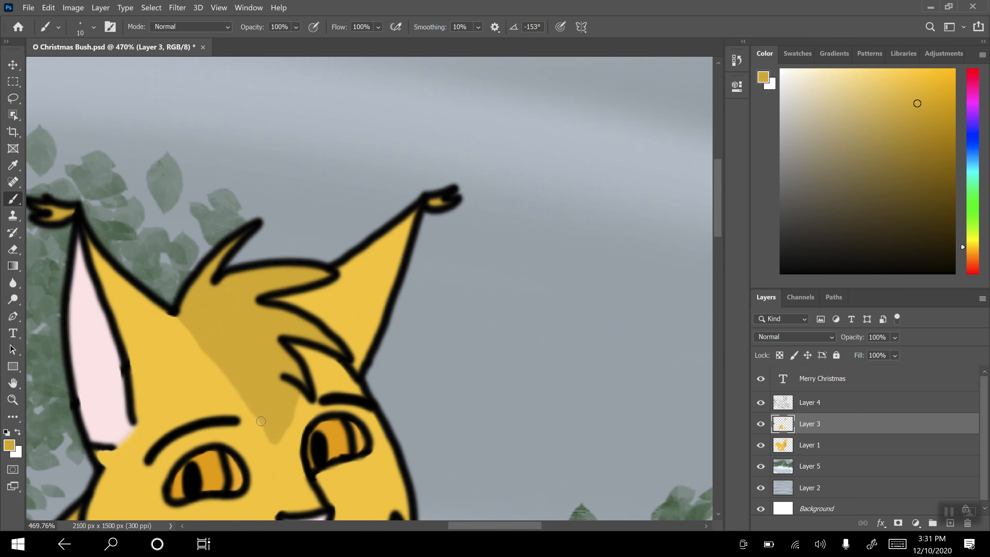
# - Soften the head shading, then paint the lying cat yellow with a darker gold front paw
pyautogui.click(13, 282)
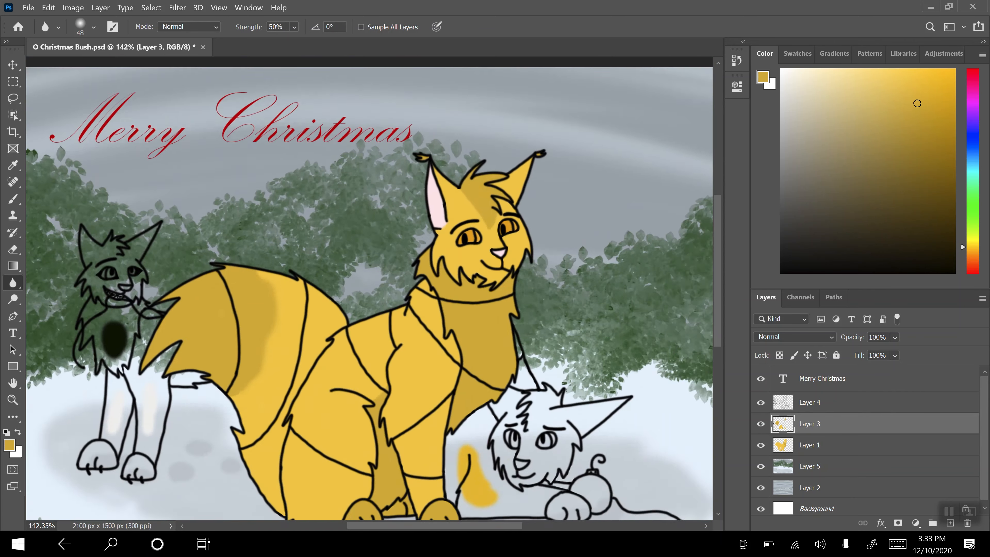
pyautogui.scroll(-3)
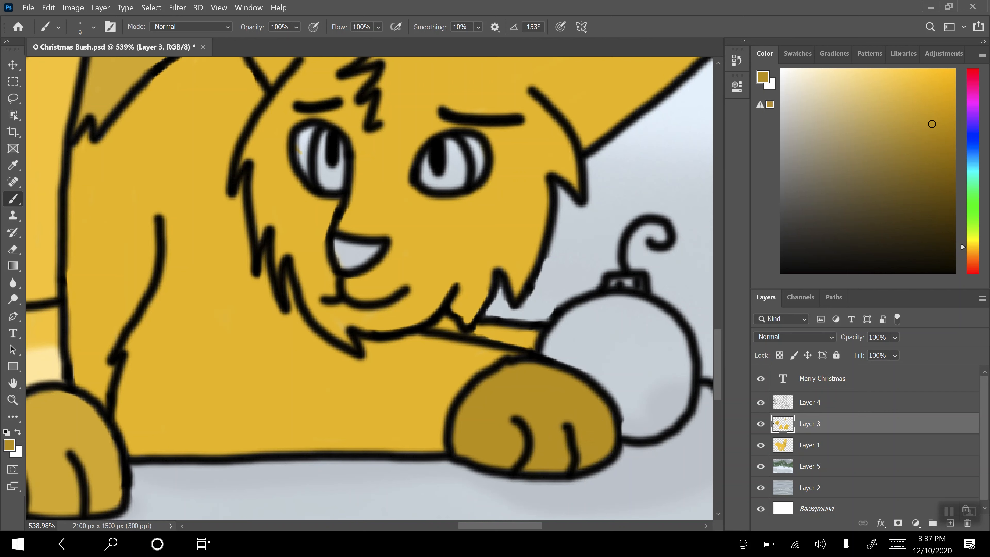
# - With a 4 px brush, paint purple eyes, pink nose, freckles and a red-green ornament, then sample the yellow fur
pyautogui.click(93, 26)
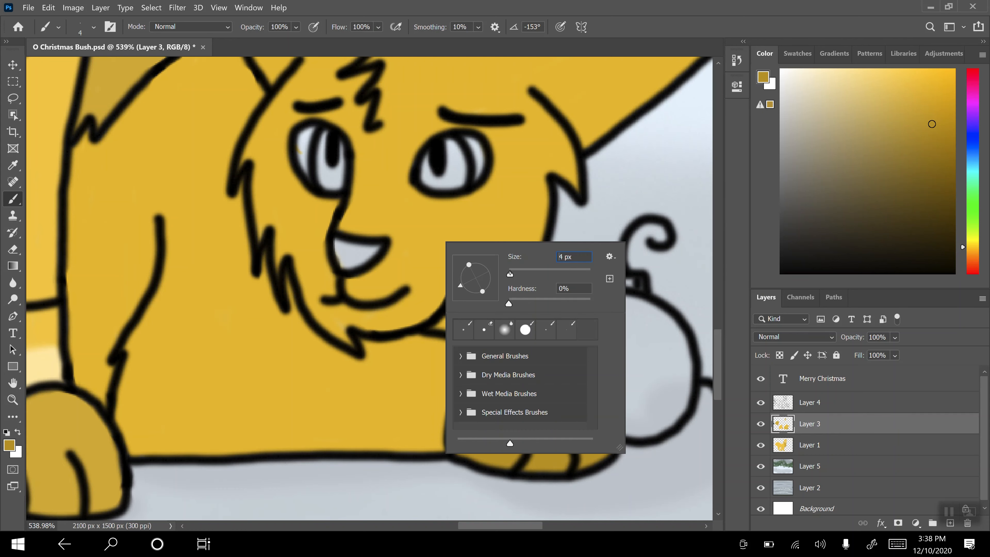
pyautogui.click(274, 194)
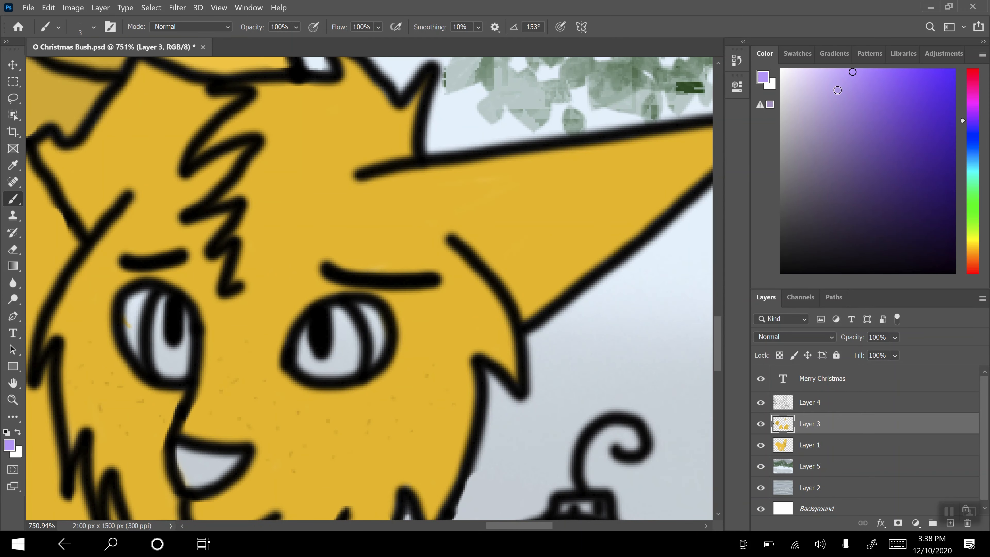
pyautogui.click(93, 26)
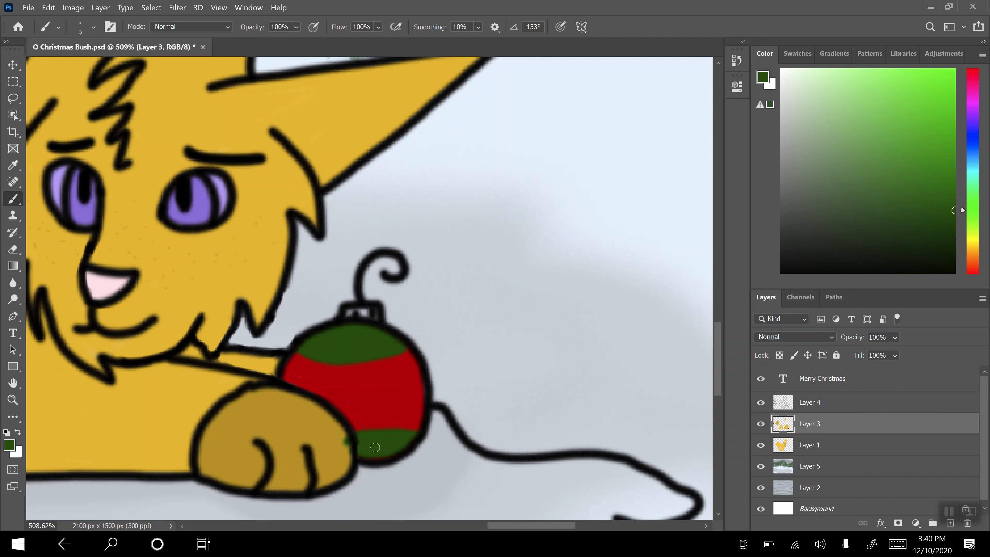
pyautogui.click(13, 165)
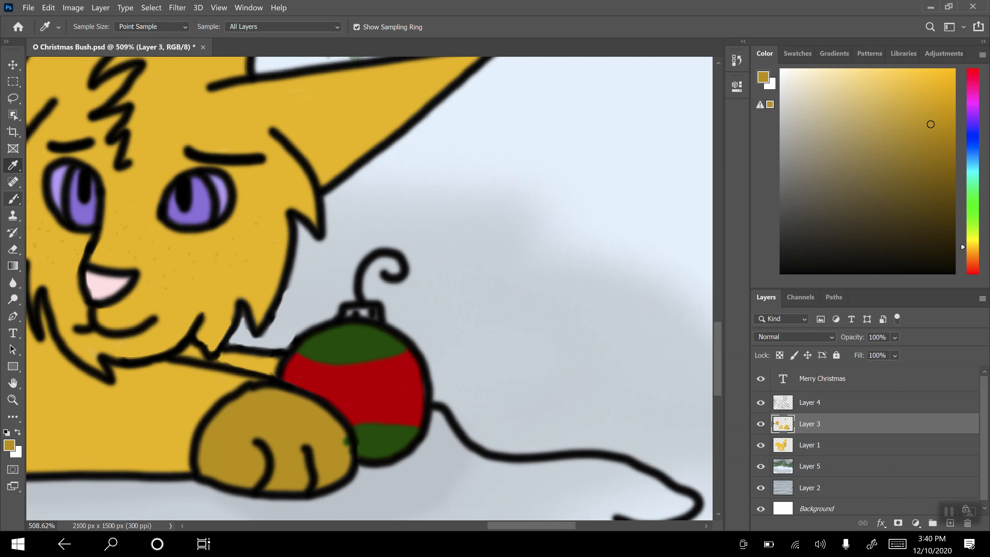
pyautogui.click(13, 198)
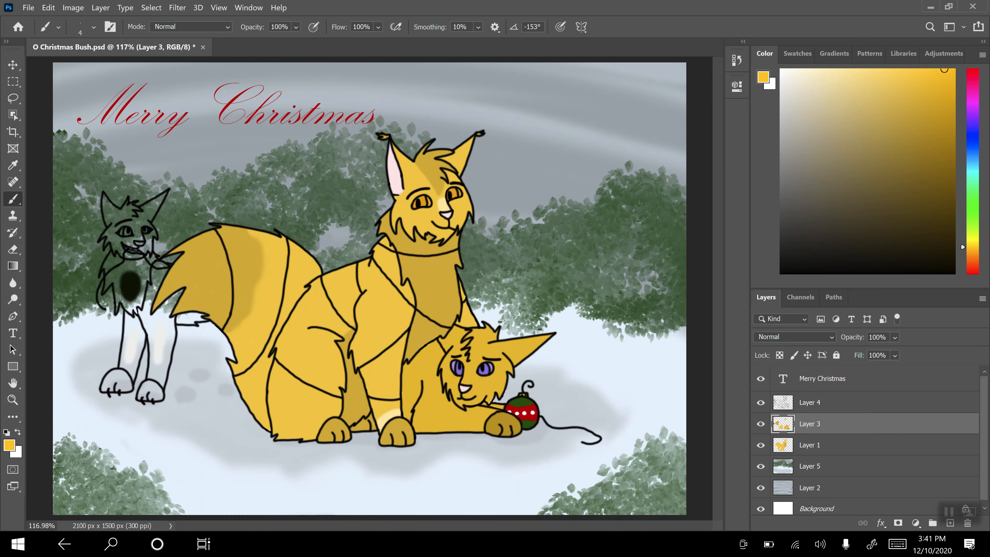
# - Sample the pale fur colour and paint off-white fur on the cat's chest and front legs
pyautogui.click(12, 165)
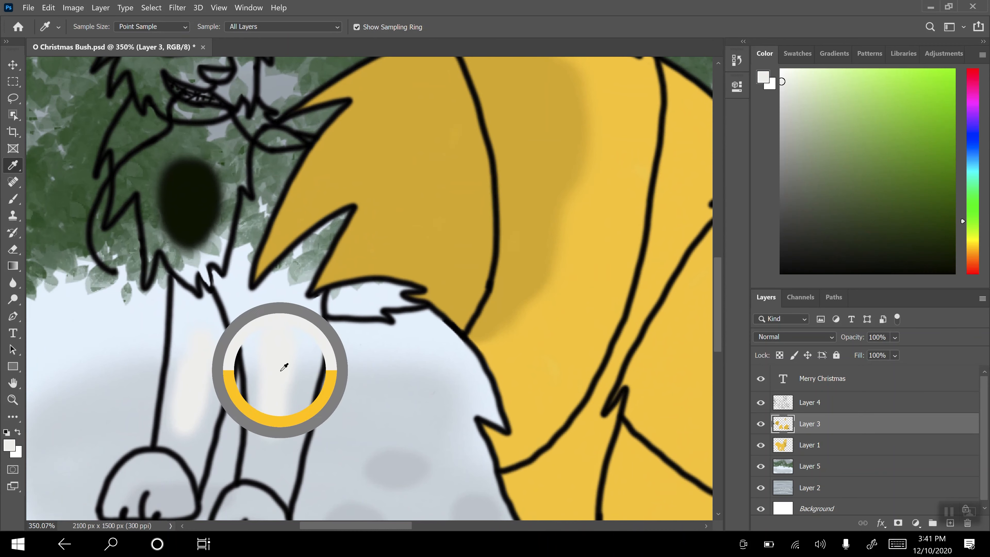
pyautogui.click(12, 198)
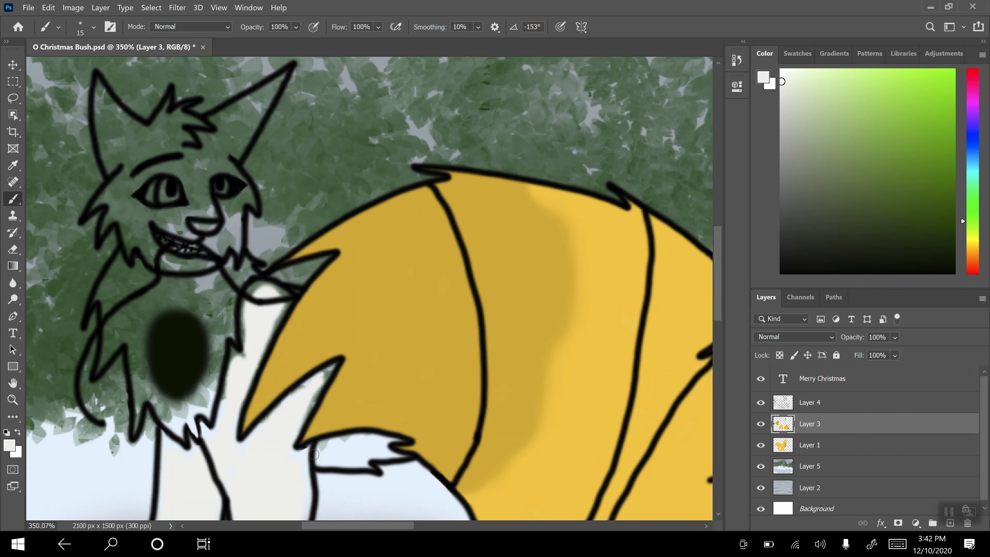
pyautogui.click(93, 27)
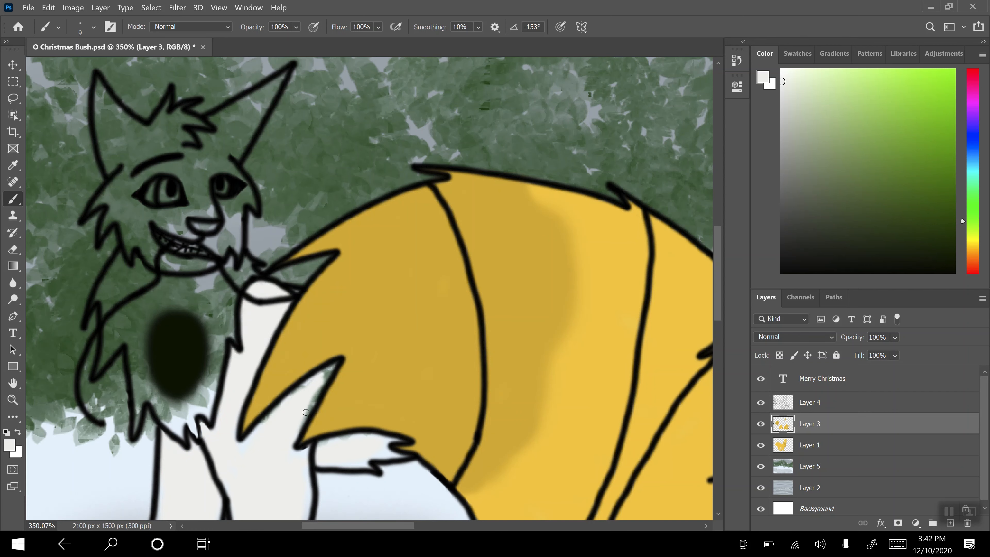
pyautogui.scroll(-3)
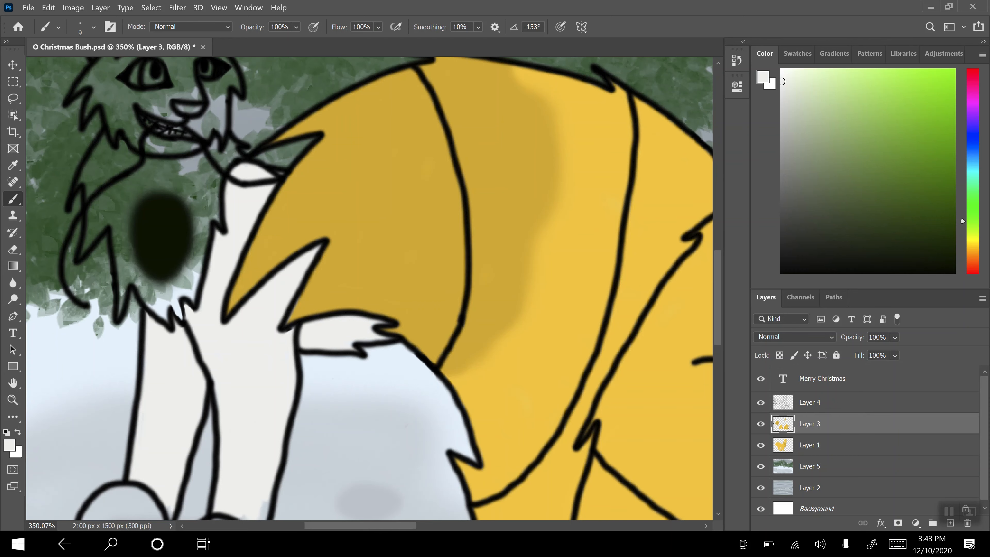
pyautogui.click(916, 103)
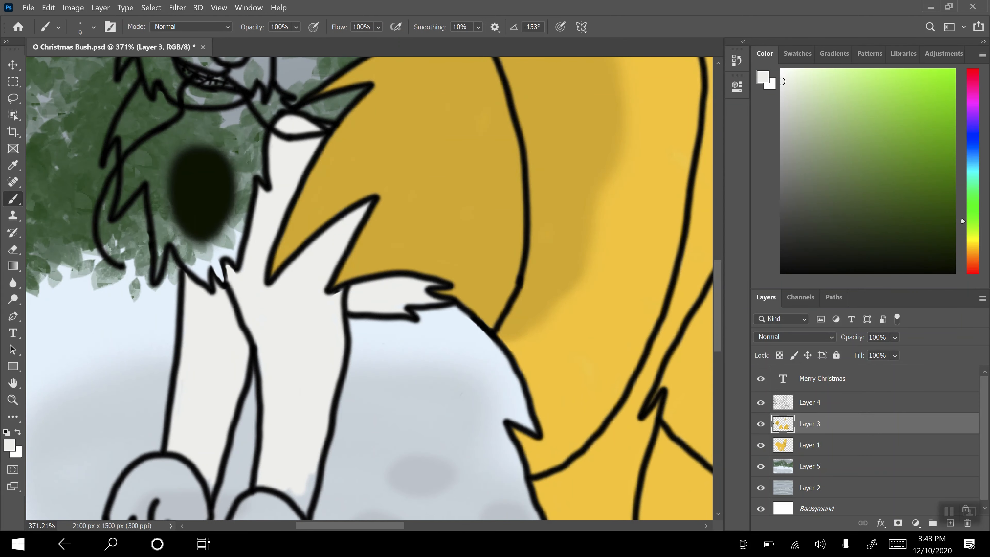
# - Paint black patches on the standing cat's head, chest, body and a dark spot near the tail
pyautogui.scroll(-3)
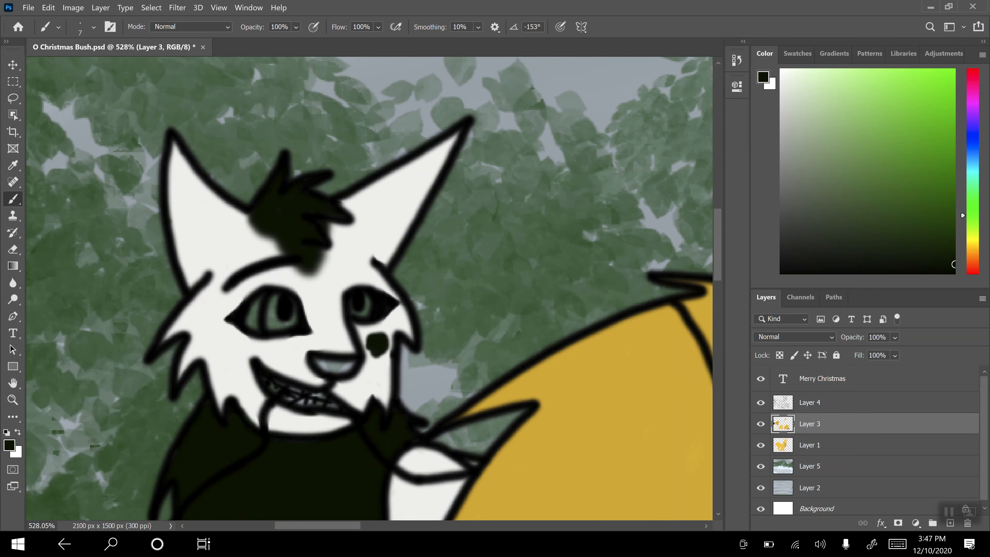
pyautogui.click(324, 338)
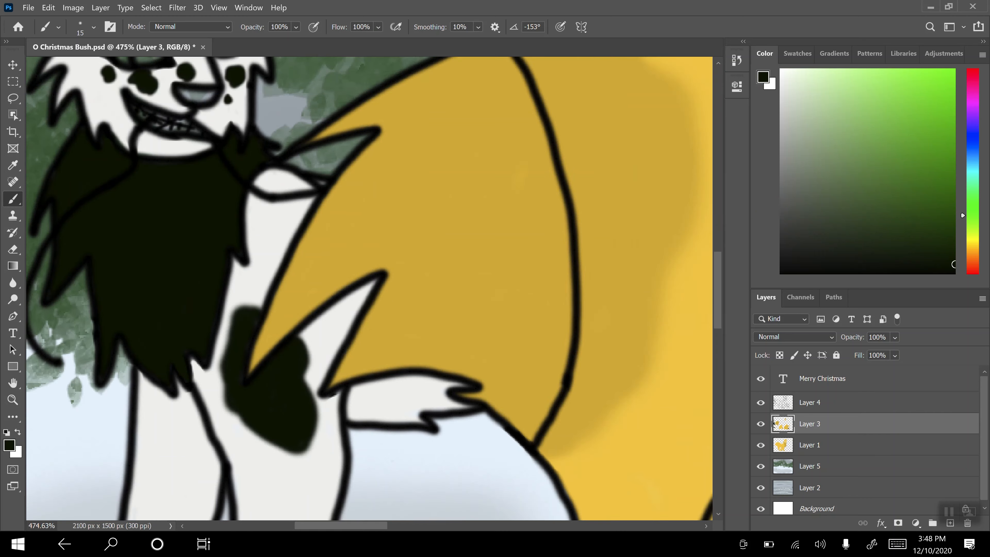
pyautogui.click(344, 310)
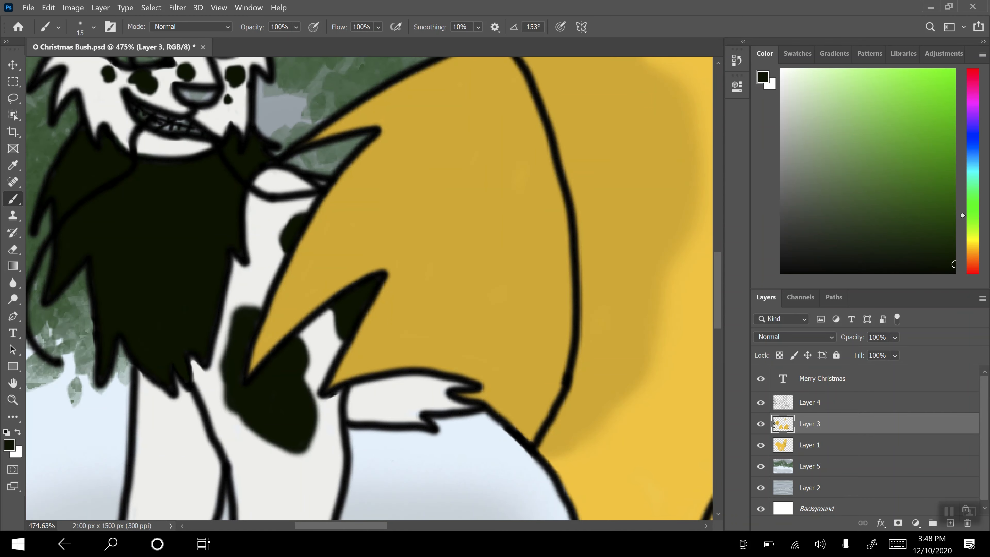
pyautogui.click(13, 283)
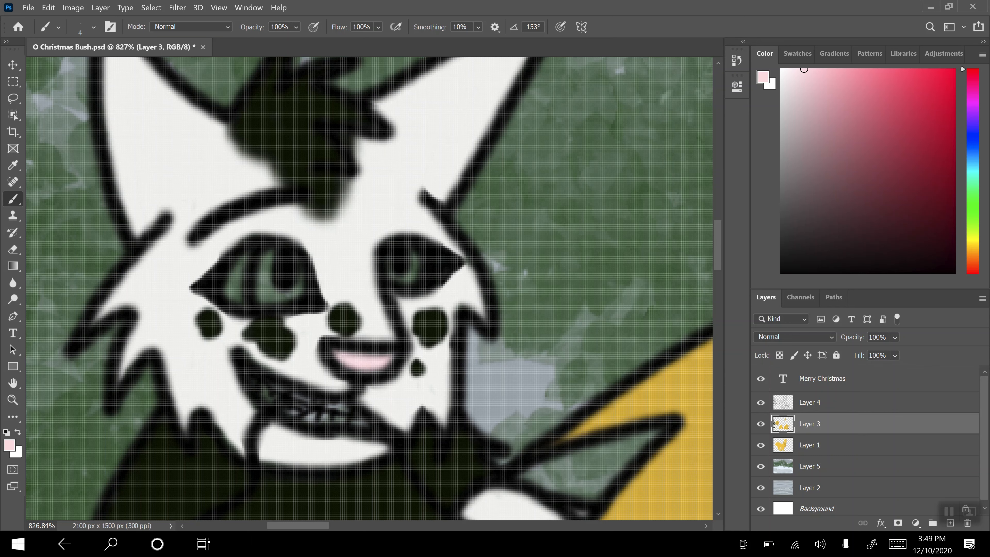
# - Colour the black-and-white cat's eyes pale yellow
pyautogui.click(962, 246)
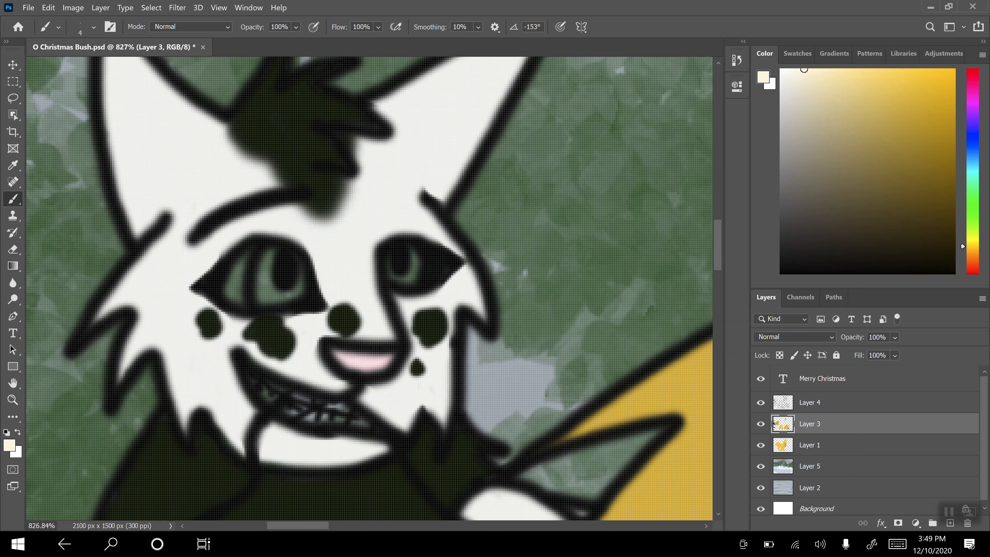
pyautogui.click(274, 278)
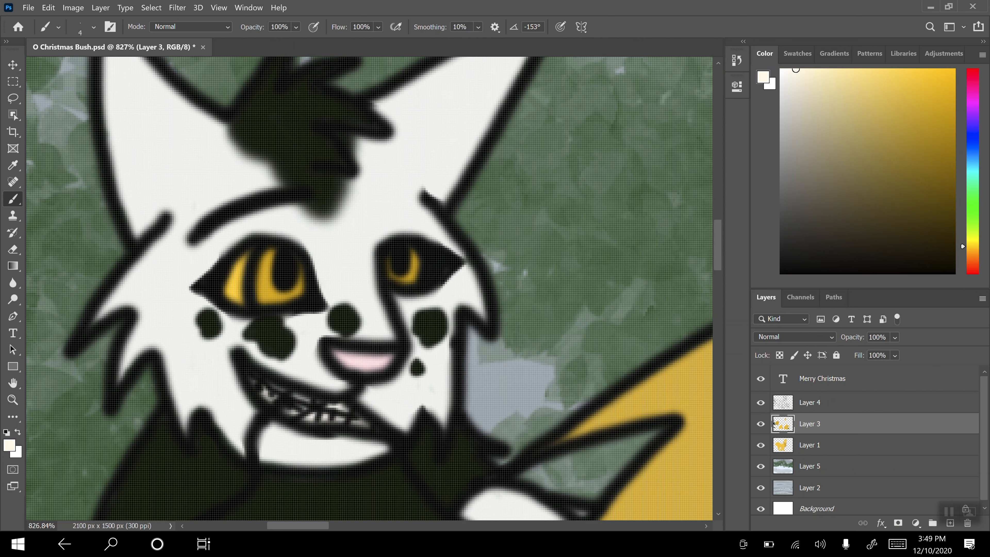
pyautogui.click(11, 283)
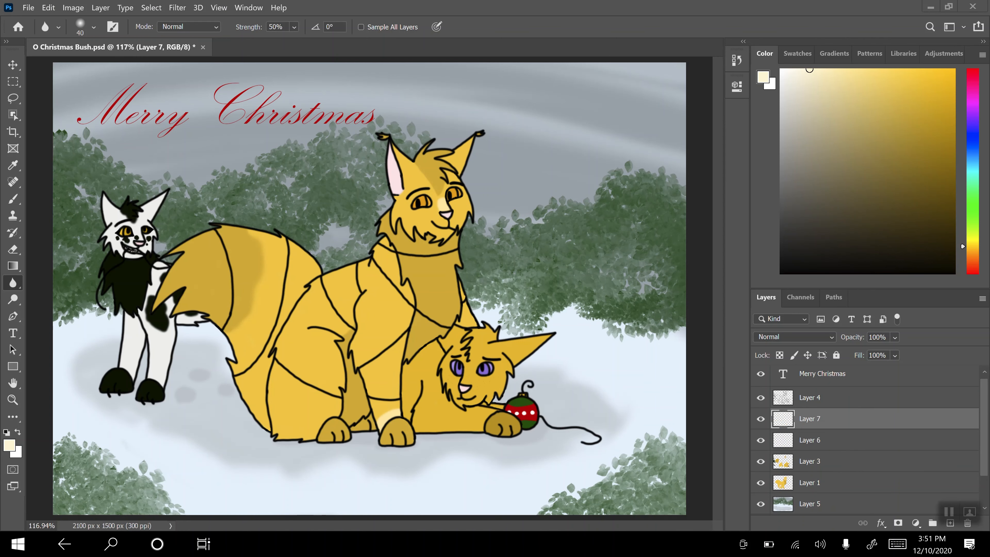
# - On Layer 6, draw a light cord across the cat and dab red, purple, blue and green bulbs
pyautogui.click(810, 439)
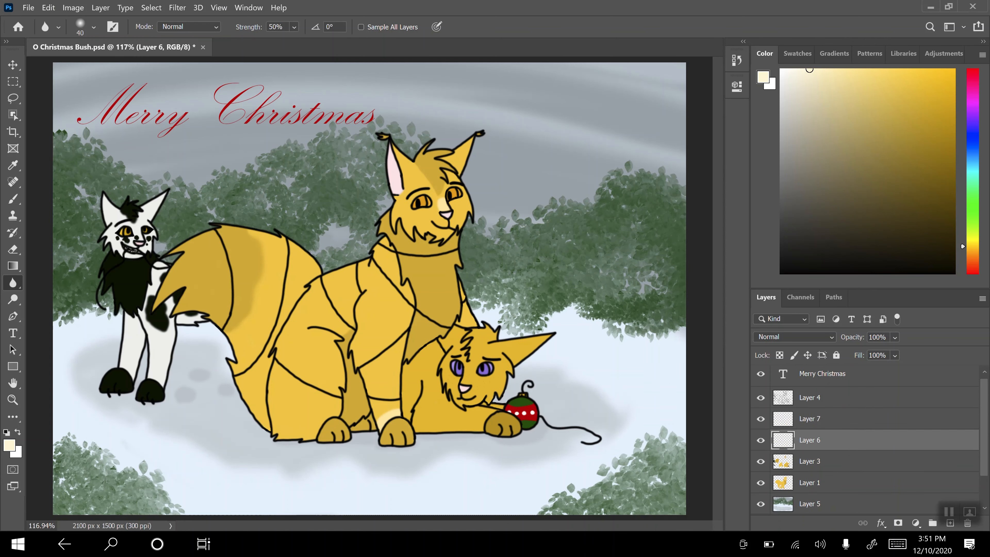
pyautogui.click(809, 418)
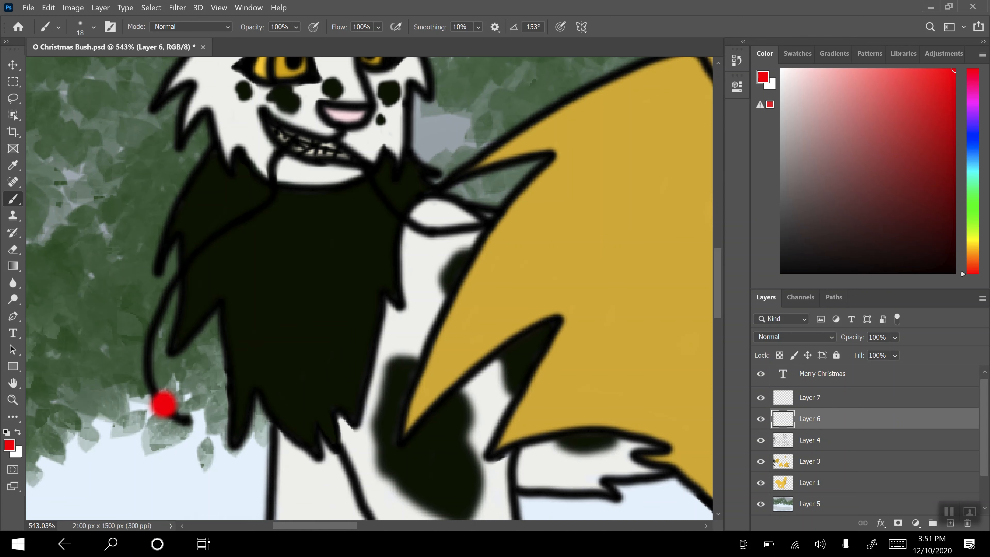
pyautogui.click(962, 140)
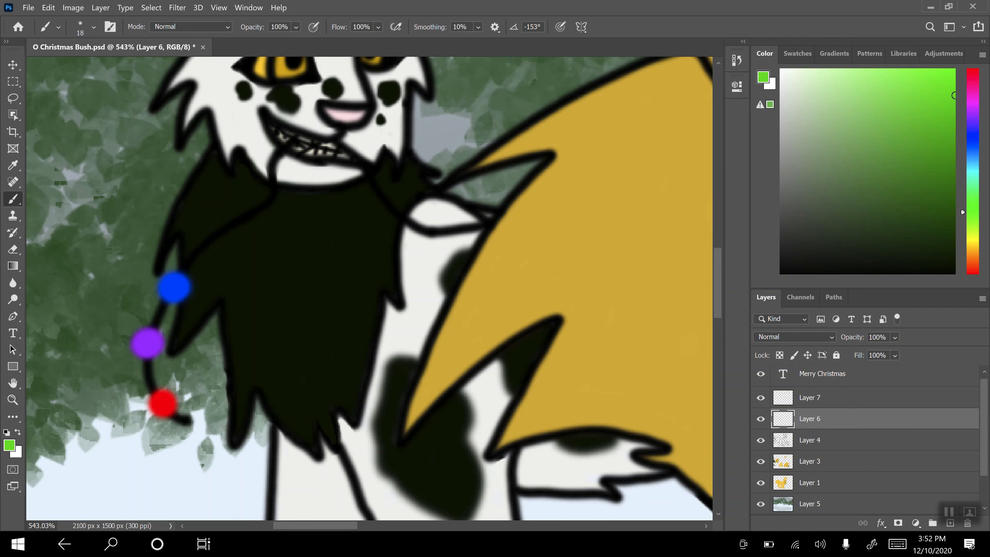
pyautogui.scroll(-3)
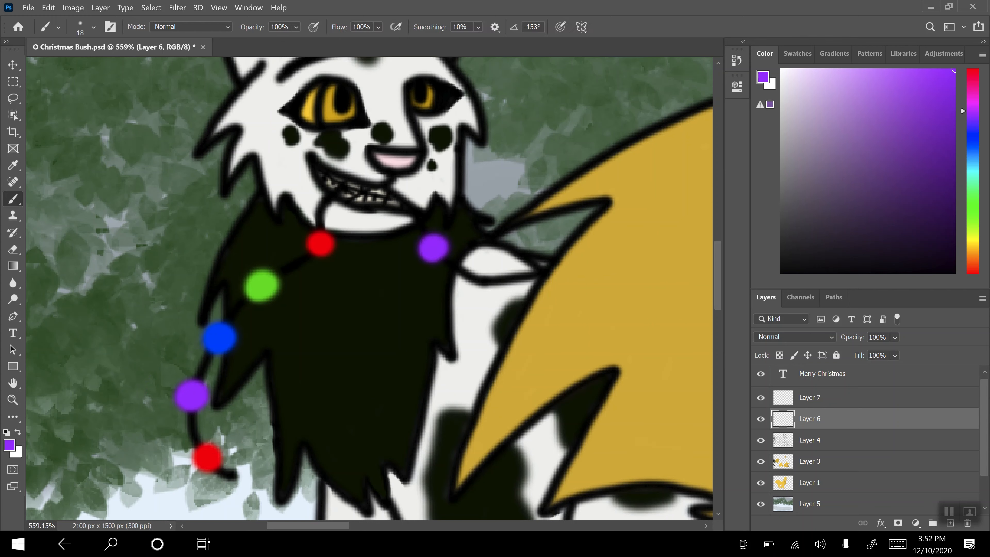
pyautogui.click(981, 131)
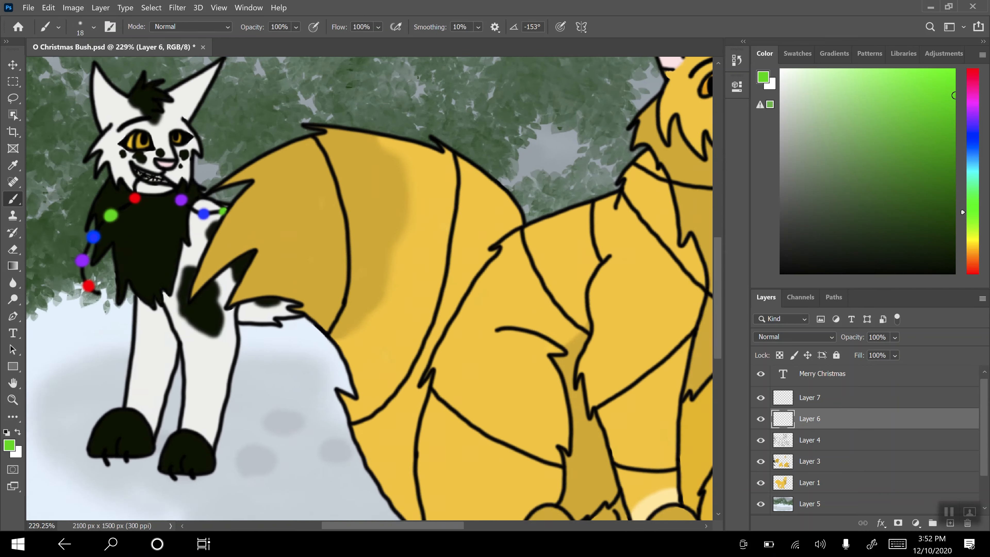
pyautogui.click(809, 397)
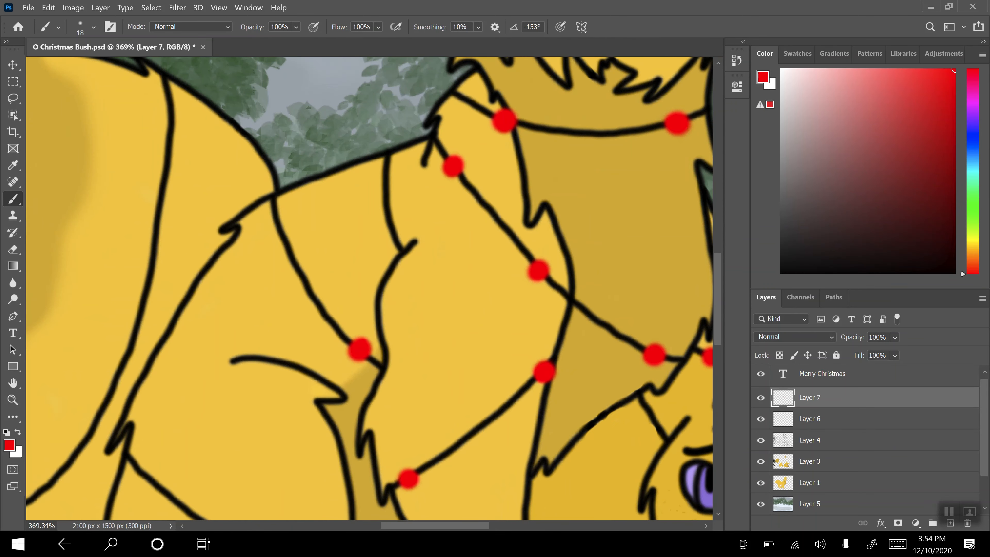
# - Dab red, purple and blue bulbs along the large cat's wrapping cord lines on Layer 7
pyautogui.scroll(-3)
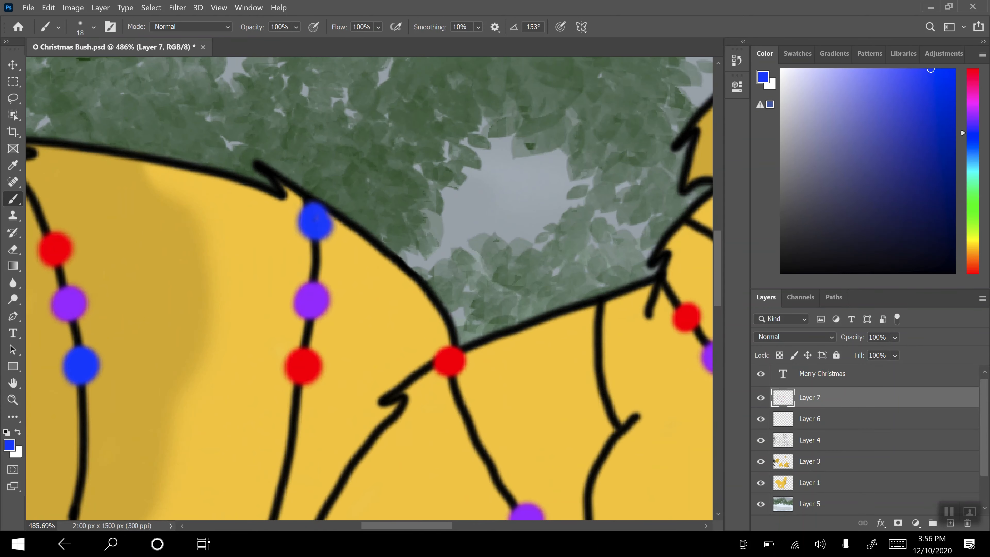
pyautogui.scroll(-3)
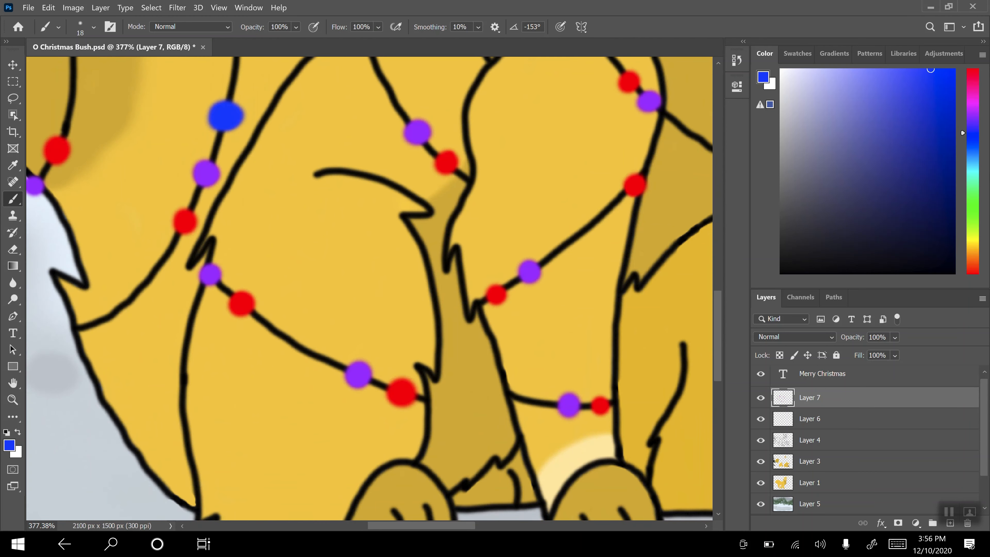